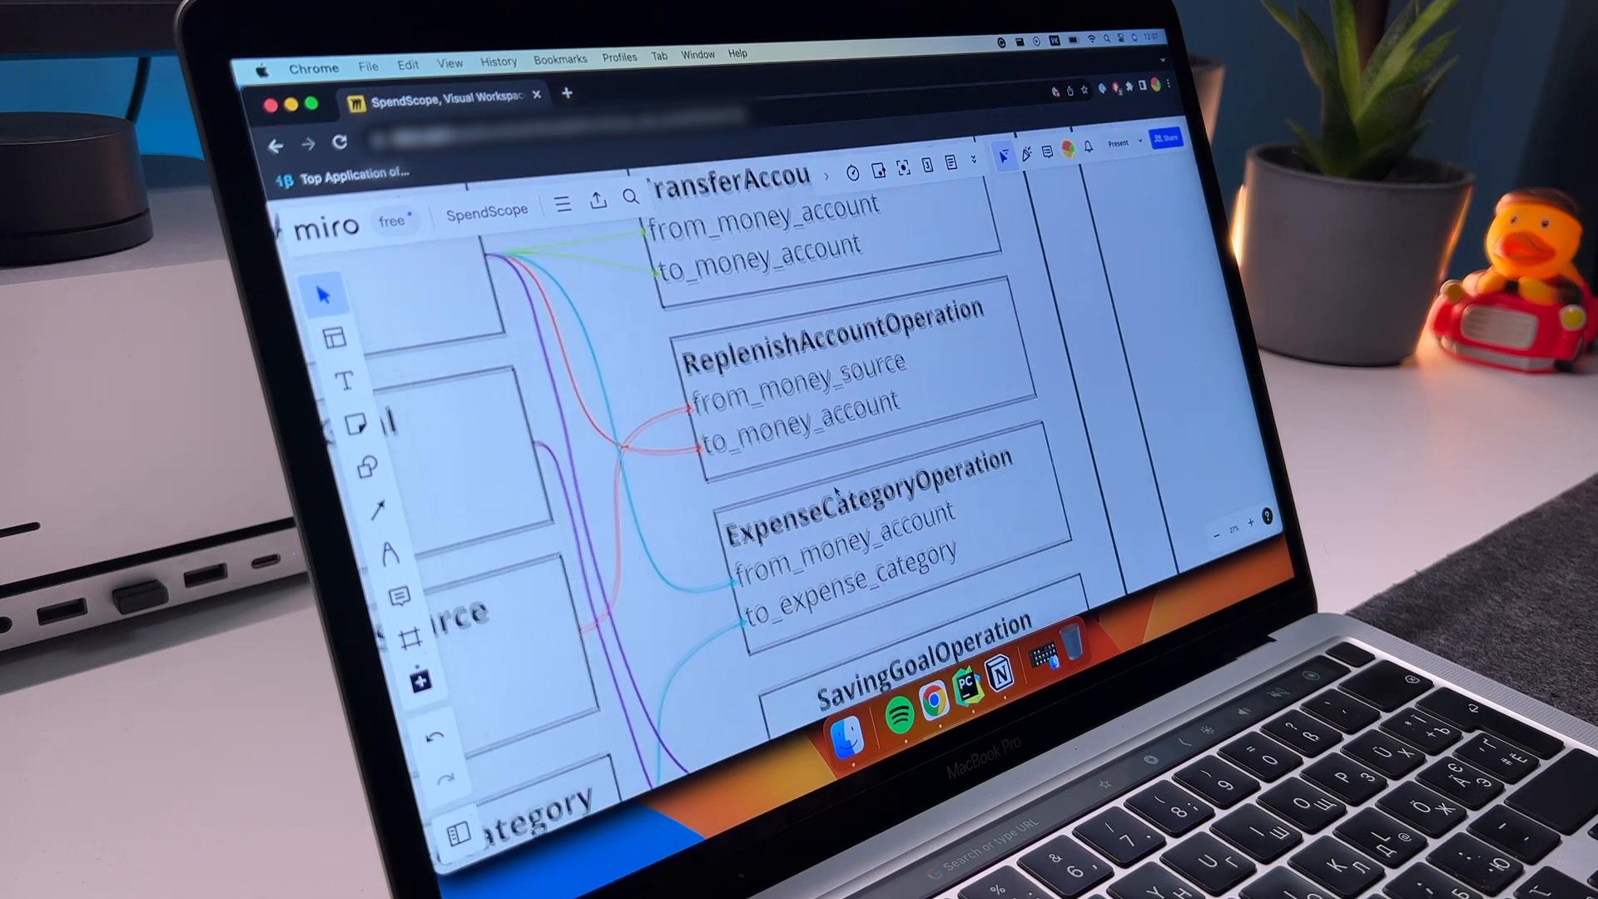
# Step: Create a new Python package inside the apps/operations folder via its context menu
pyautogui.scroll(-3)
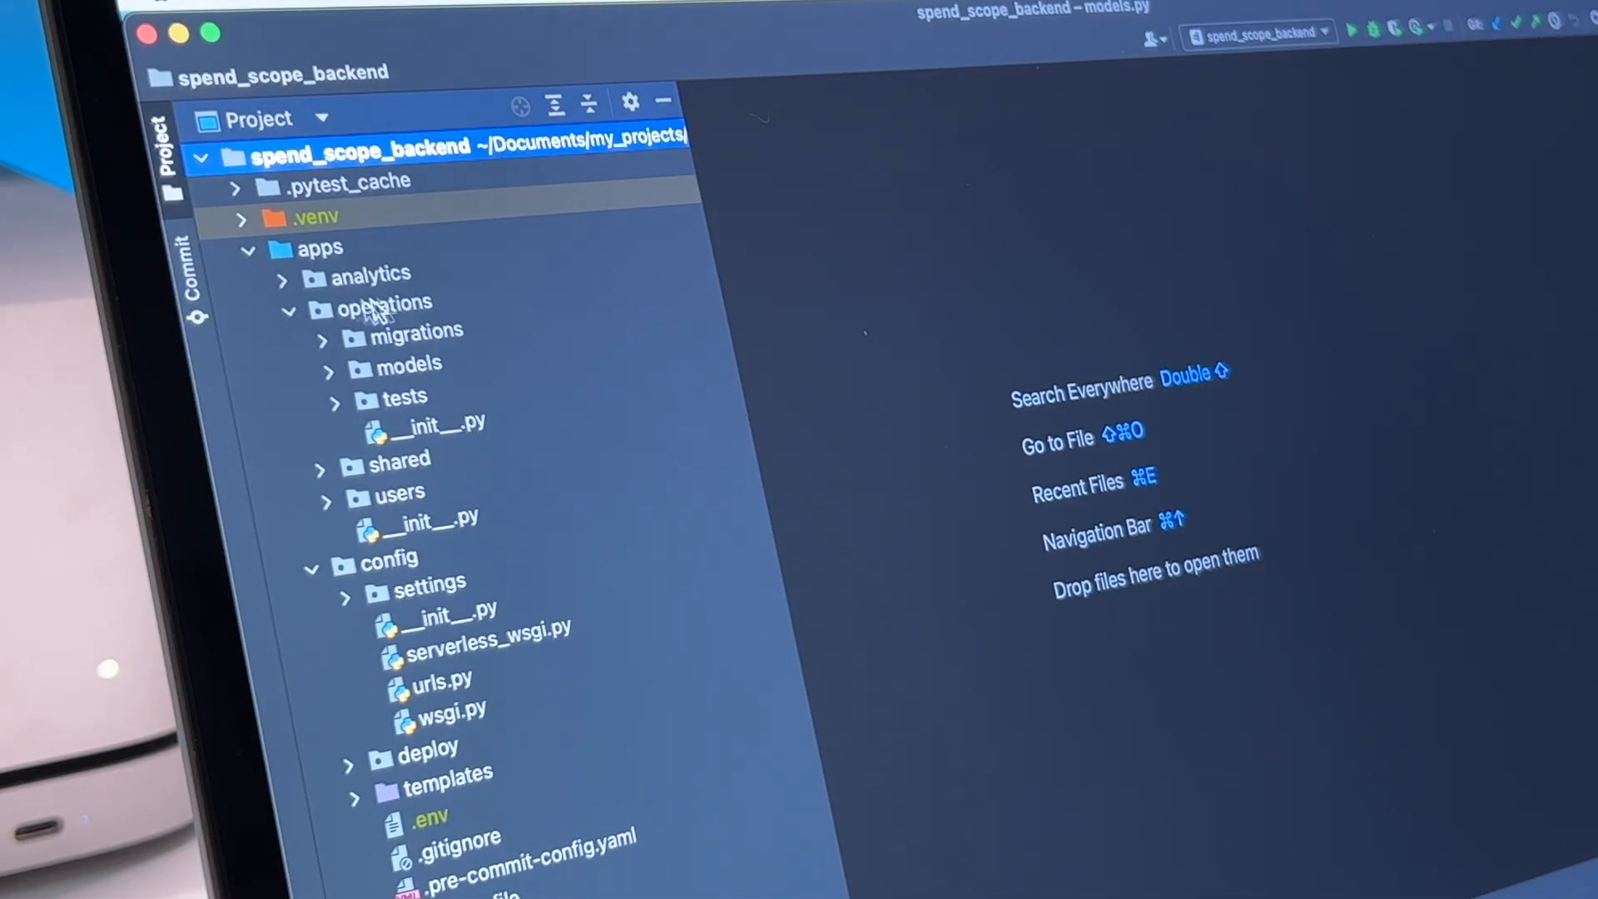
pyautogui.rightClick(385, 303)
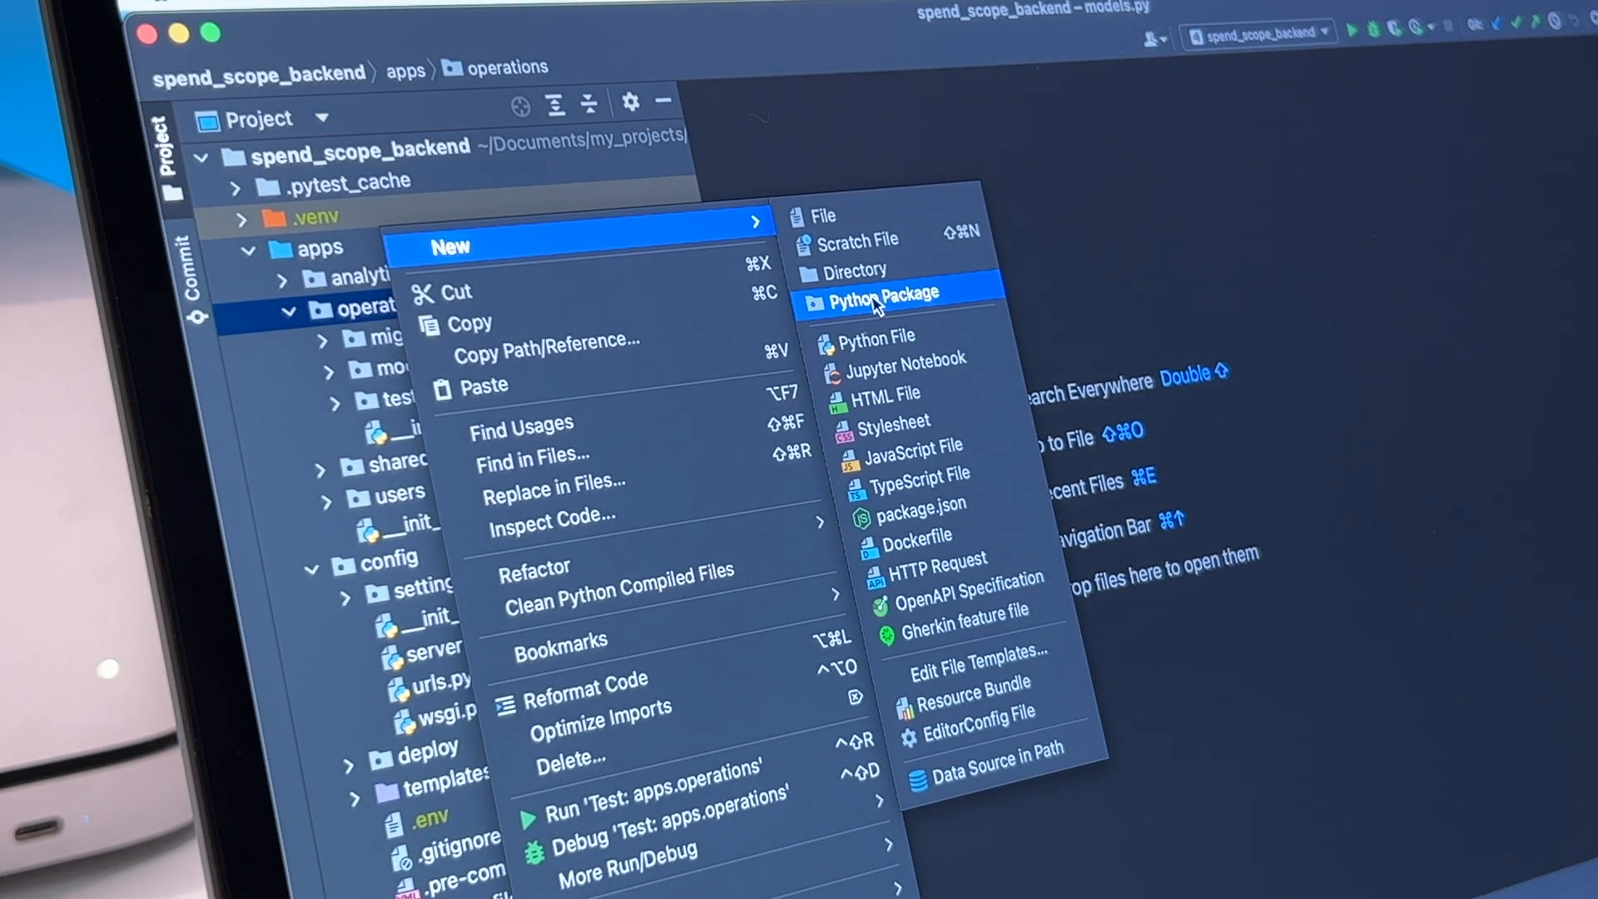
pyautogui.click(882, 293)
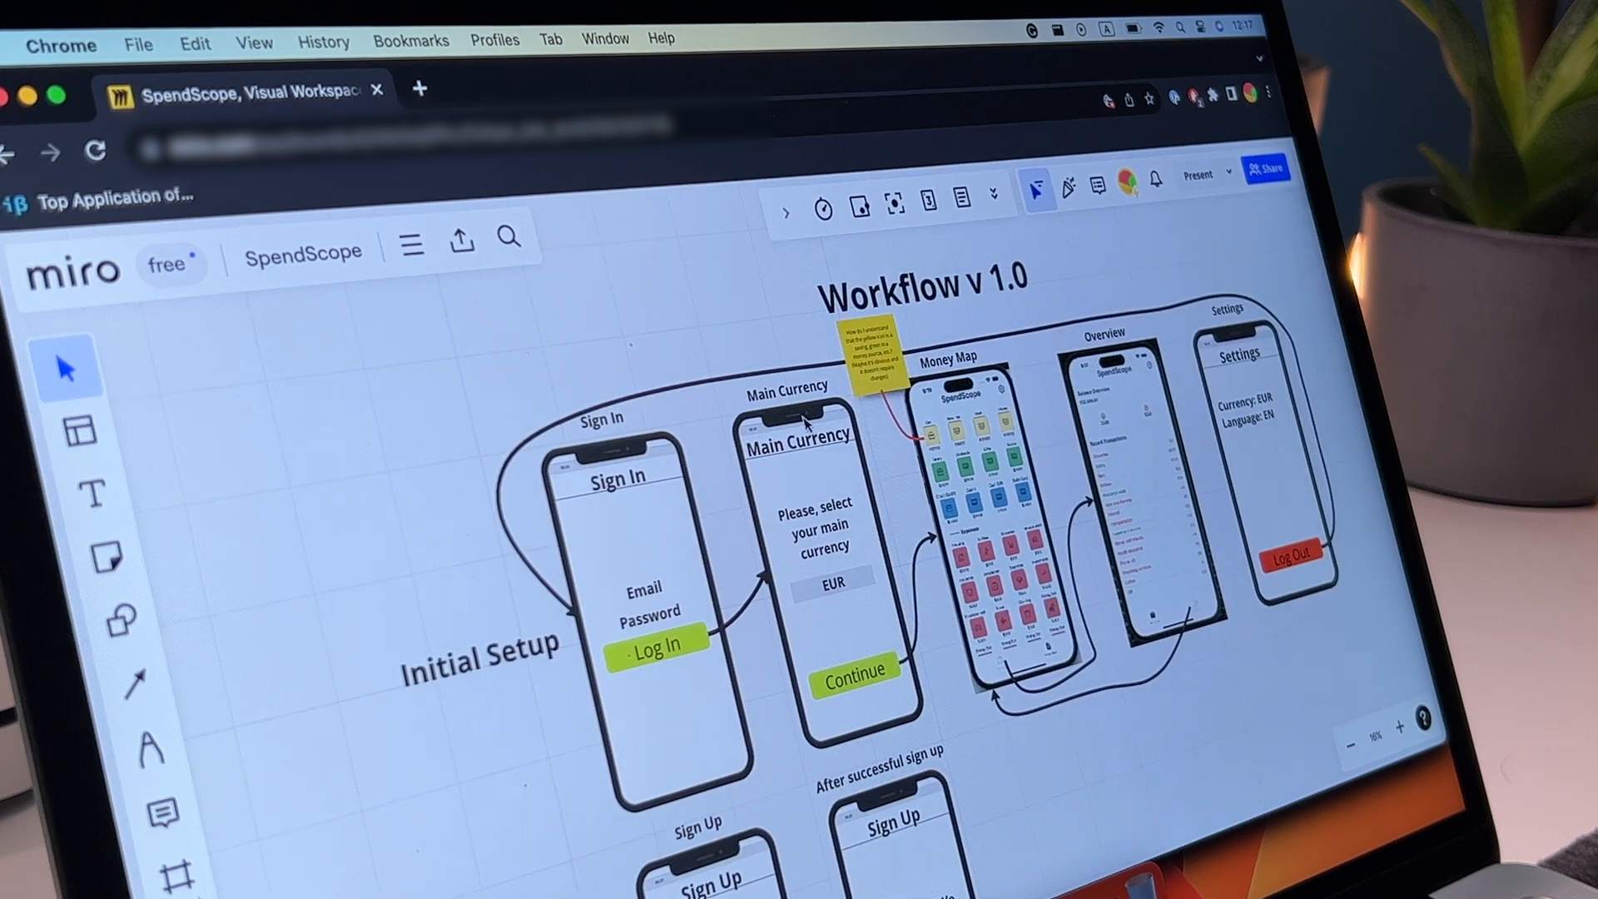
pyautogui.scroll(-3)
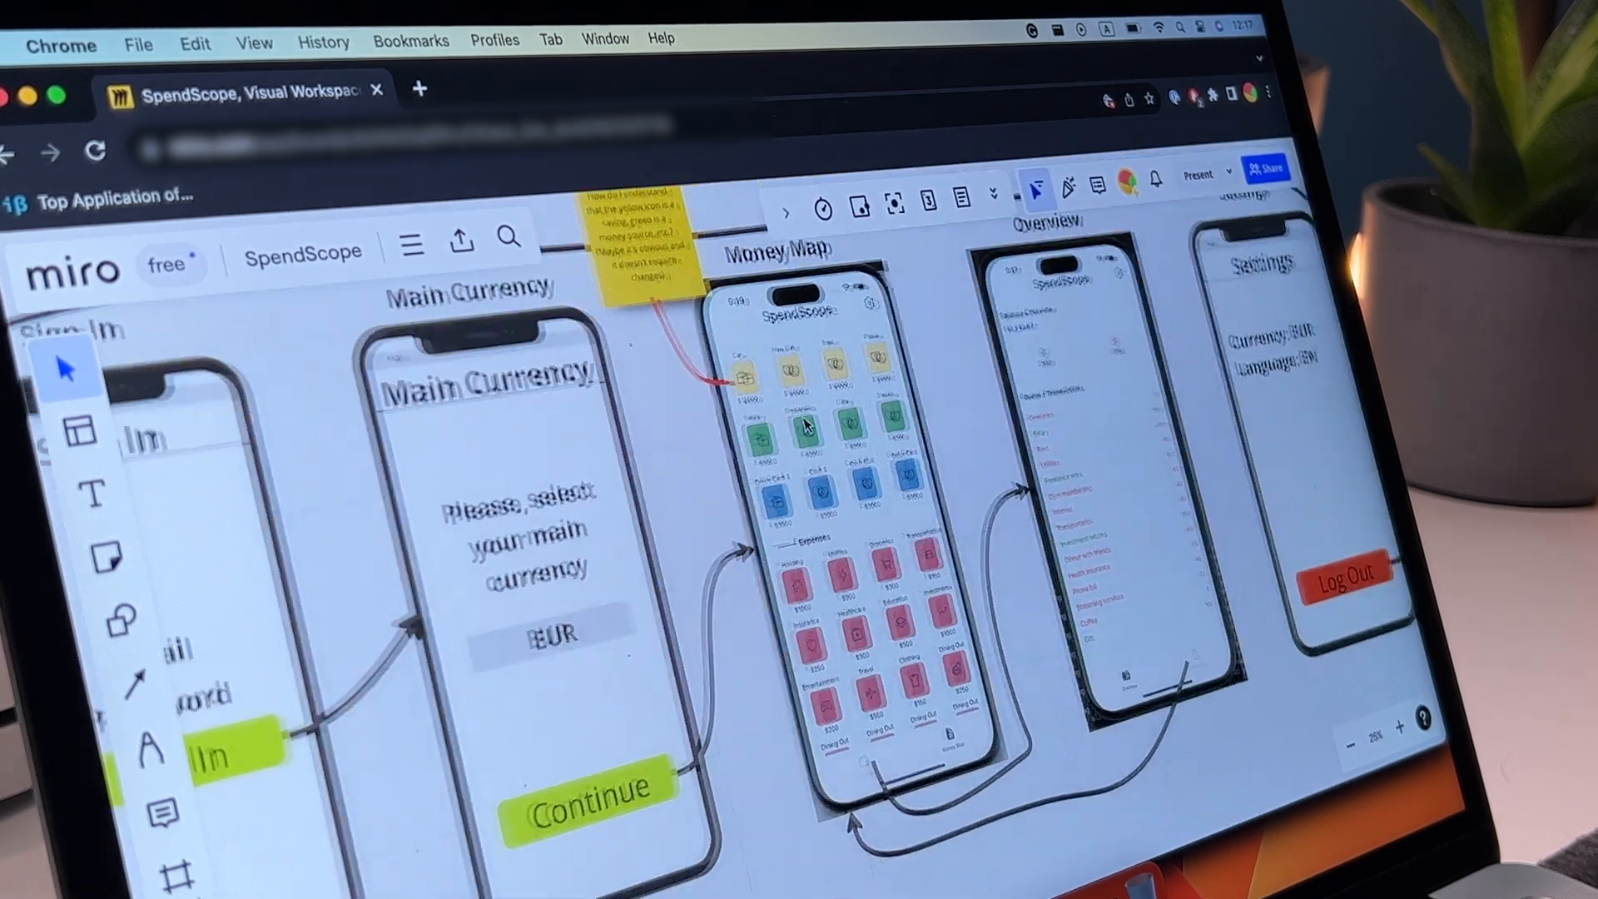
pyautogui.scroll(-3)
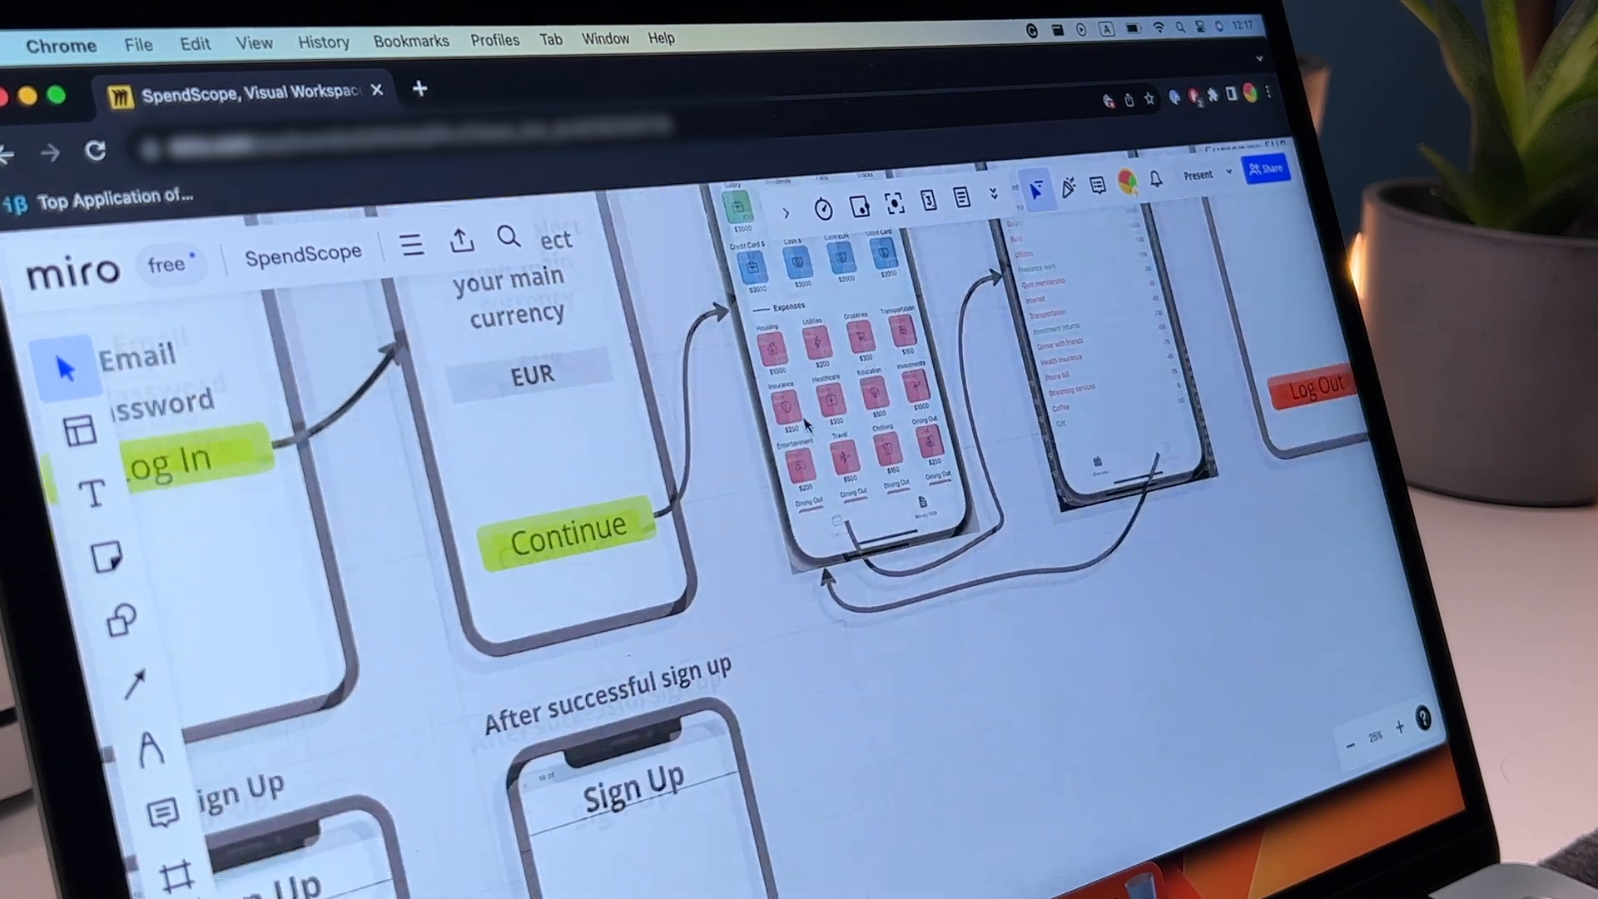
pyautogui.scroll(-3)
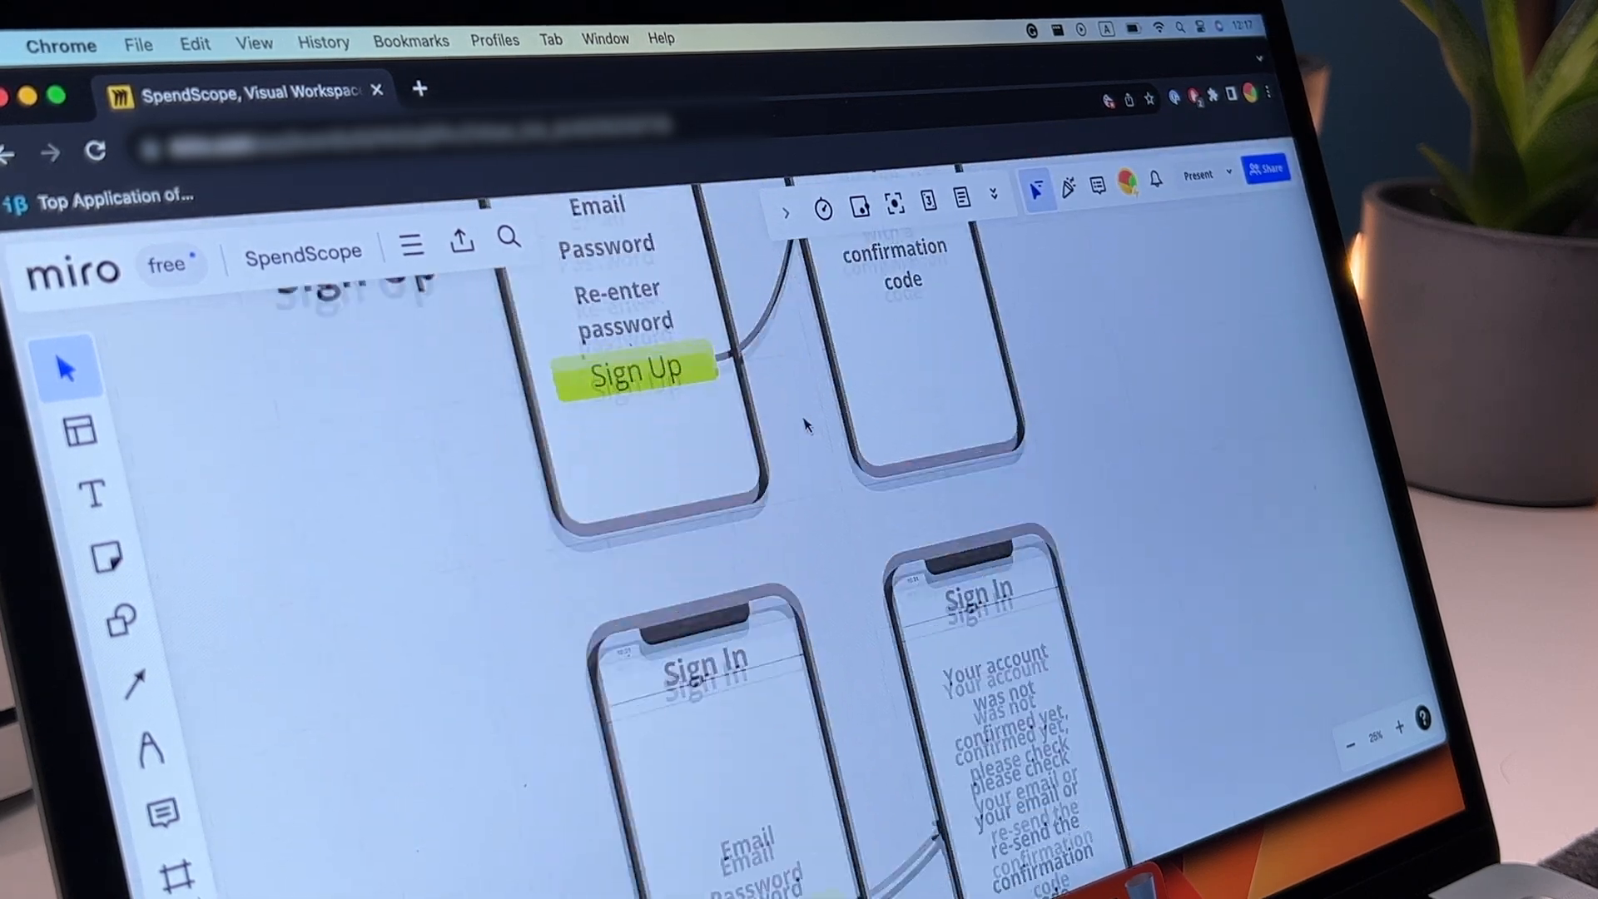